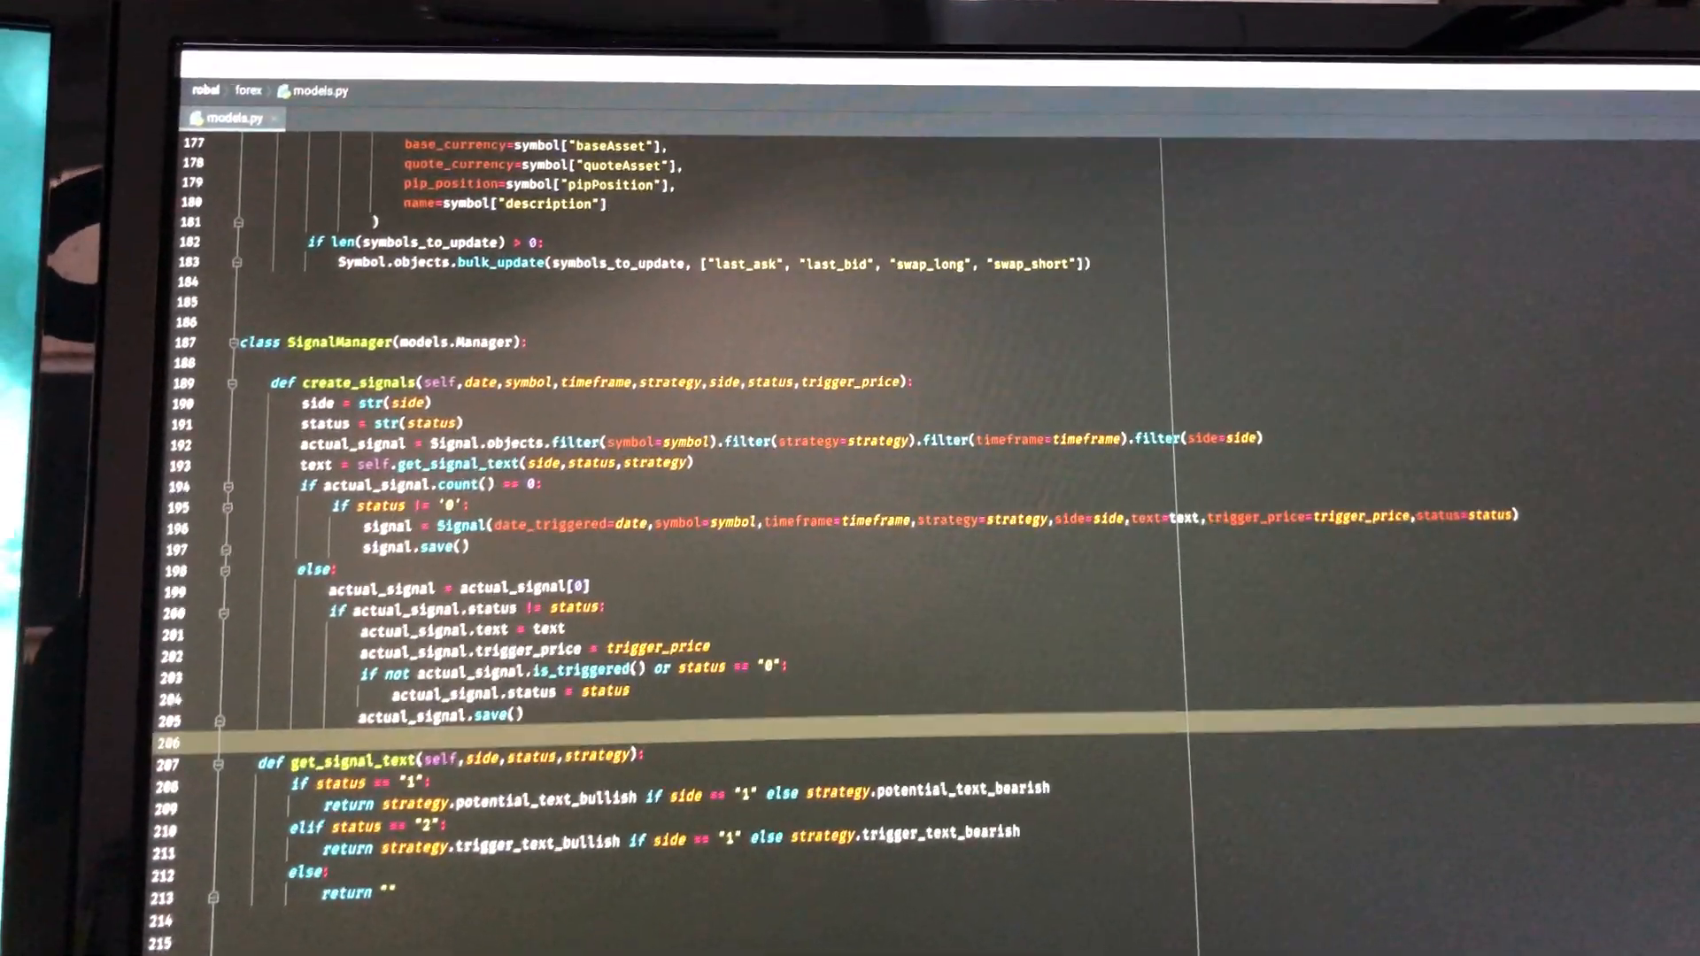
Step: Browse Strategys and Symbols in admin and view the XPTUSD (Platinum vs US Dollar) record
scroll("down", 3)
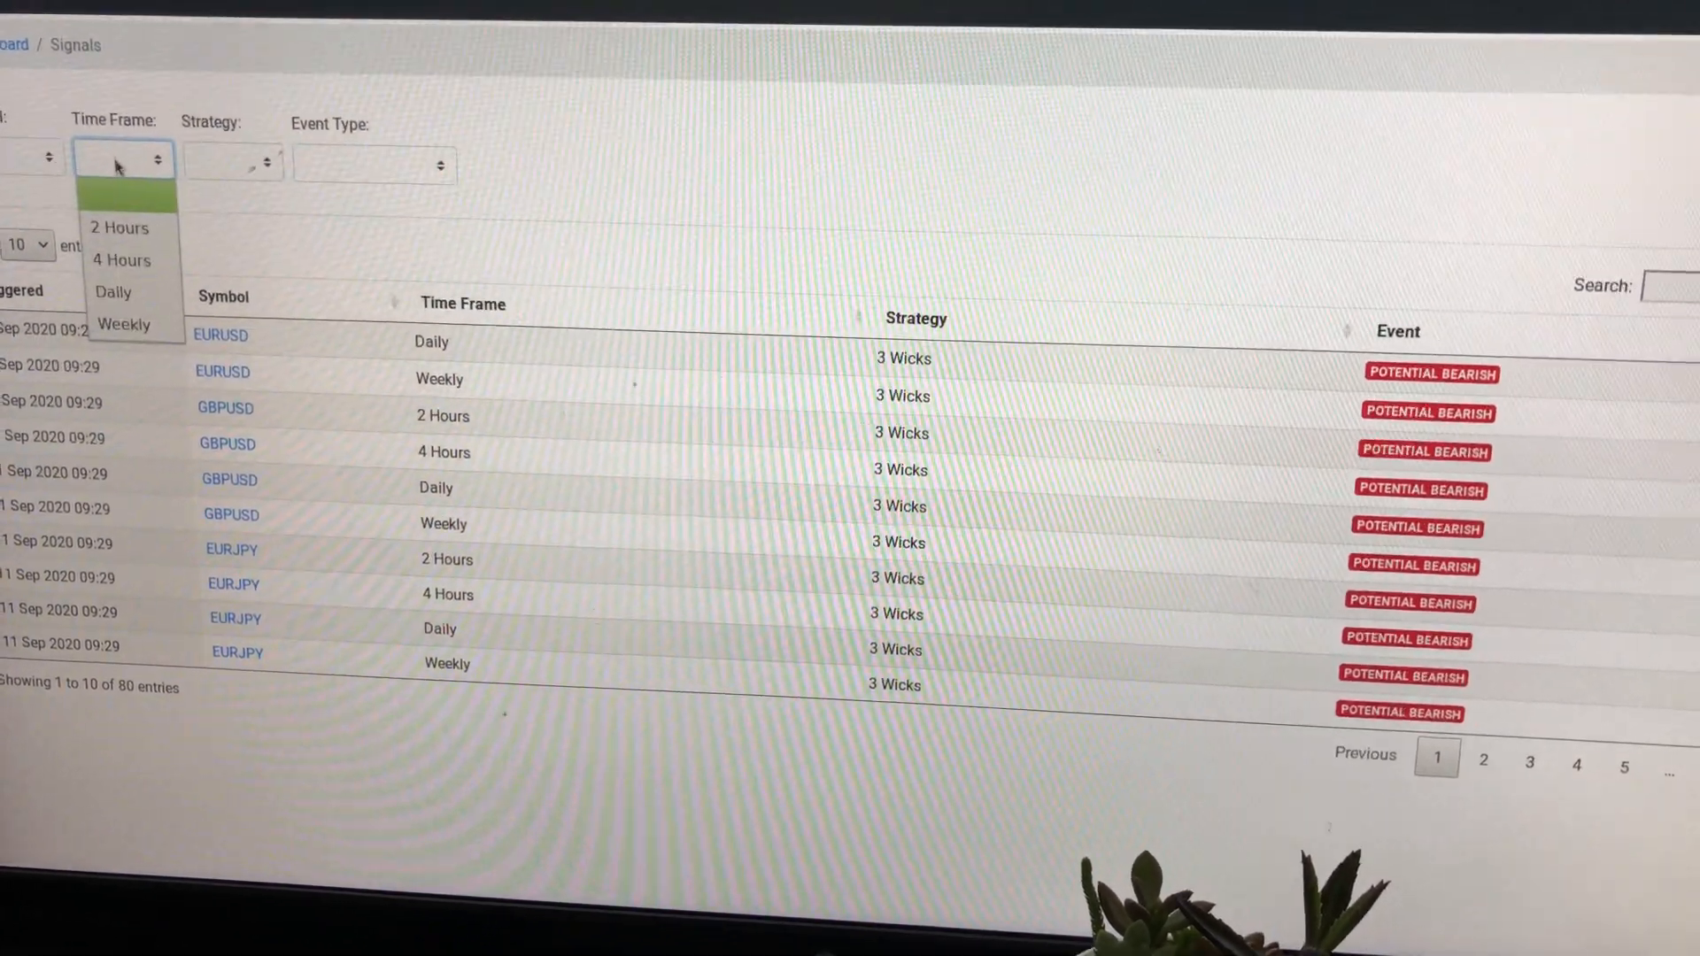
left_click(119, 228)
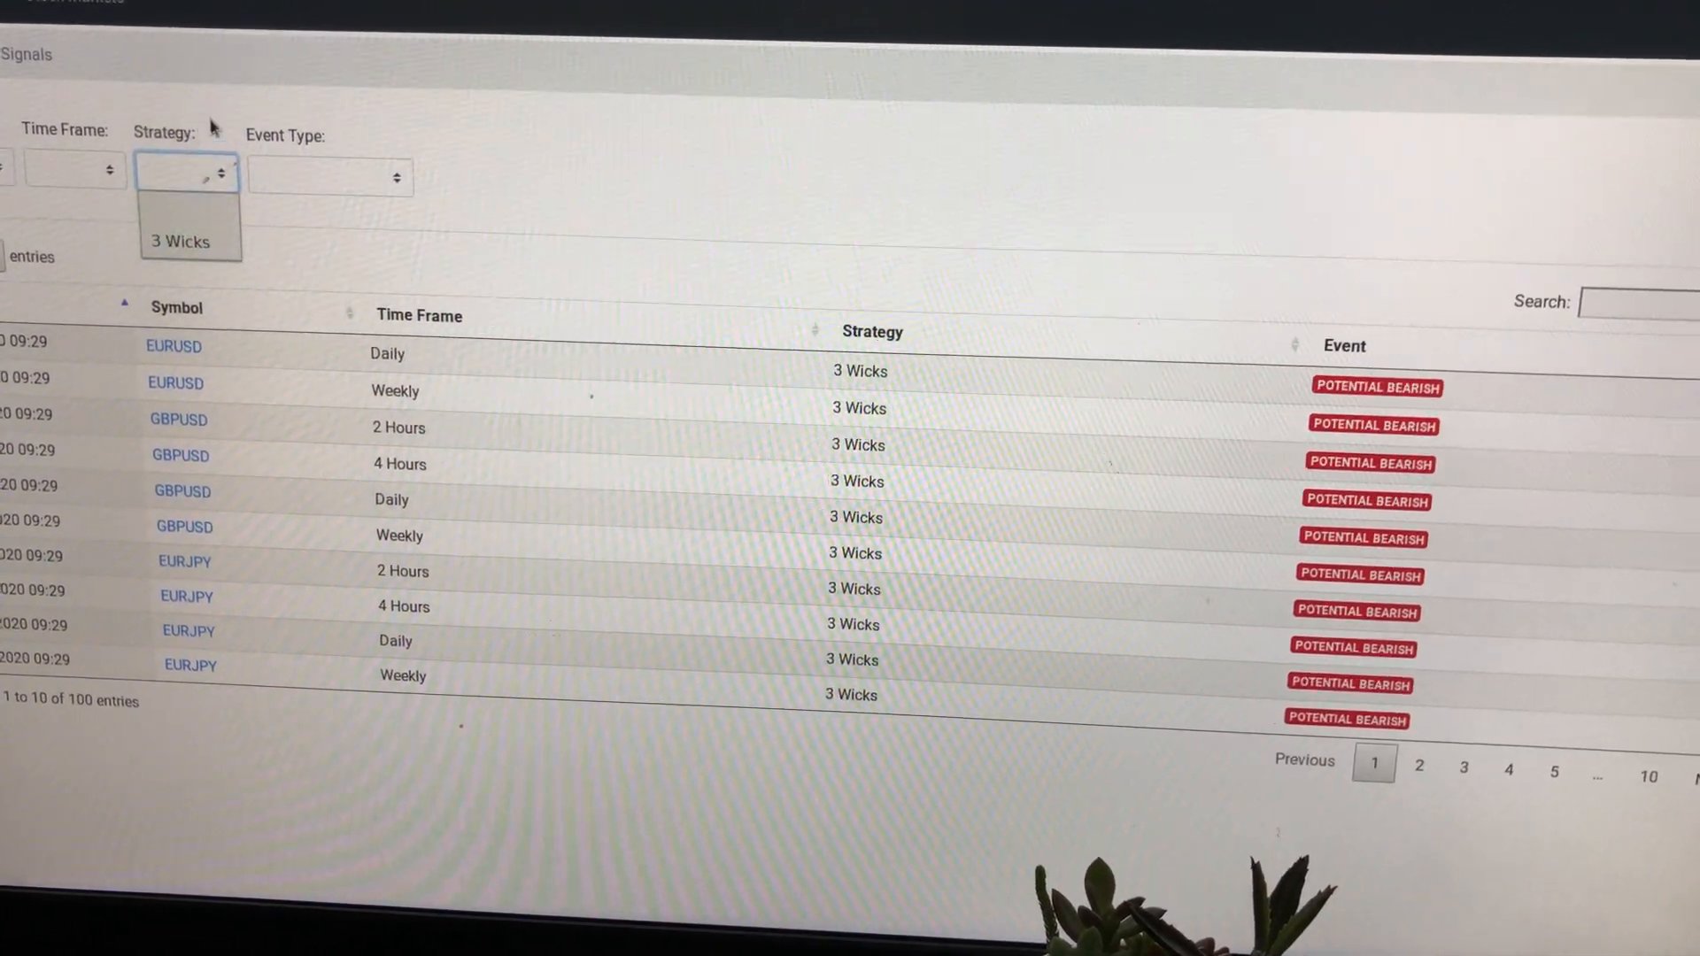
left_click(329, 177)
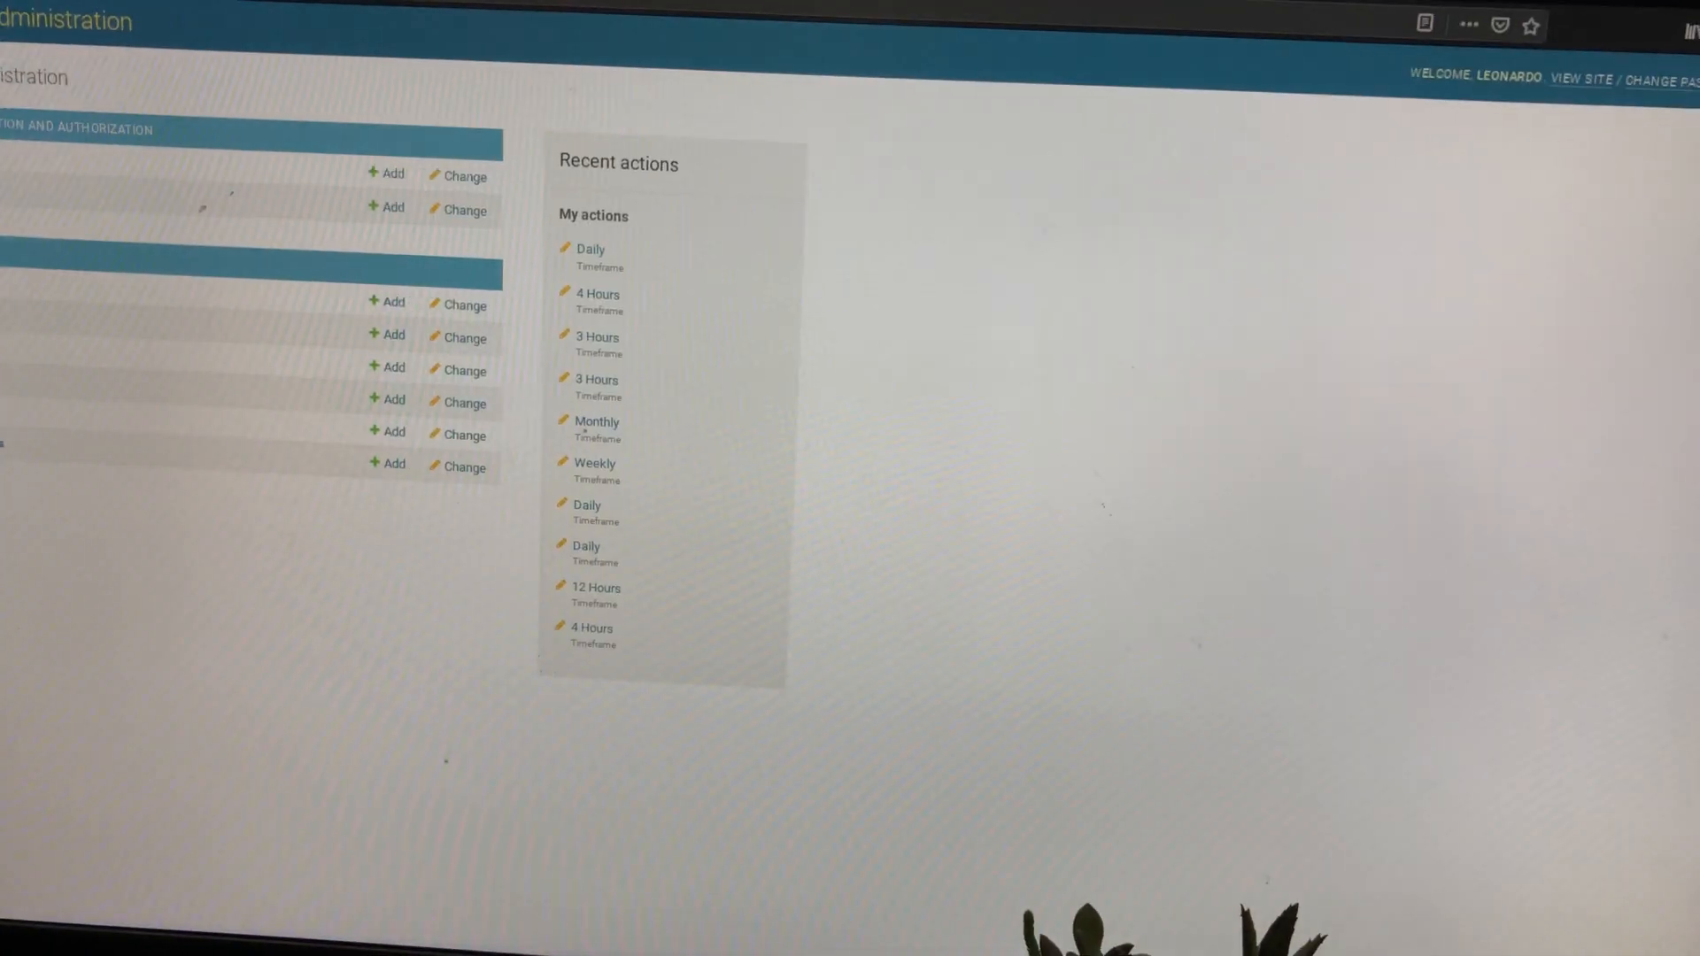
scroll("up", 3)
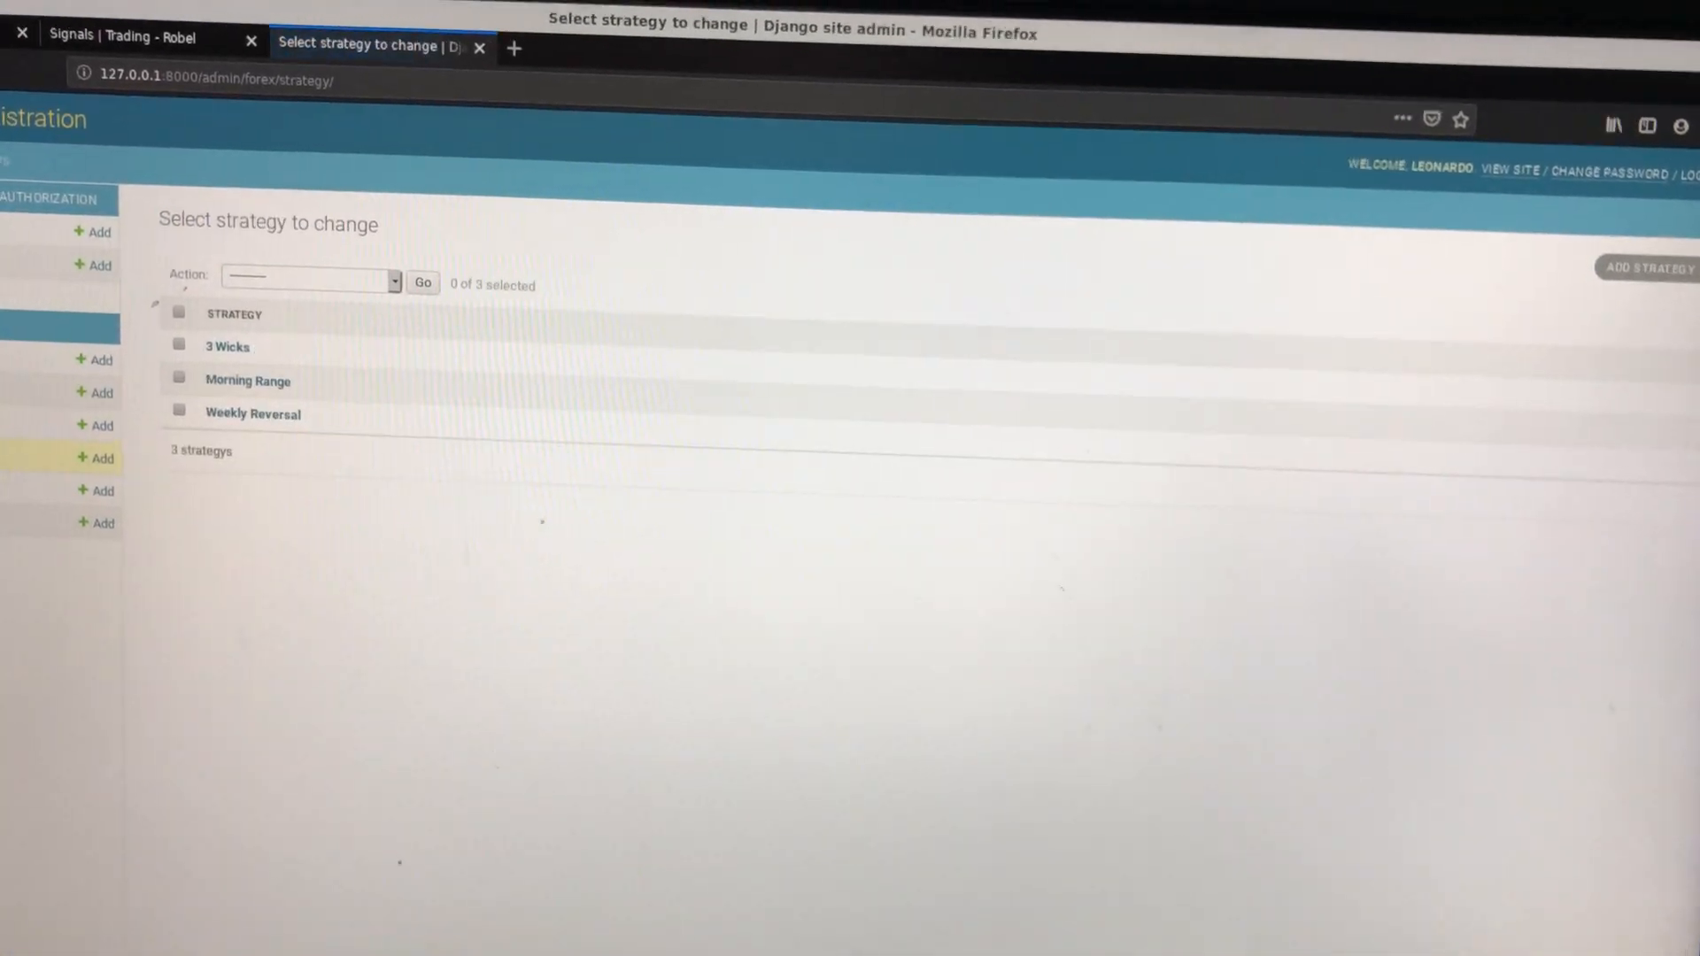
left_click(227, 346)
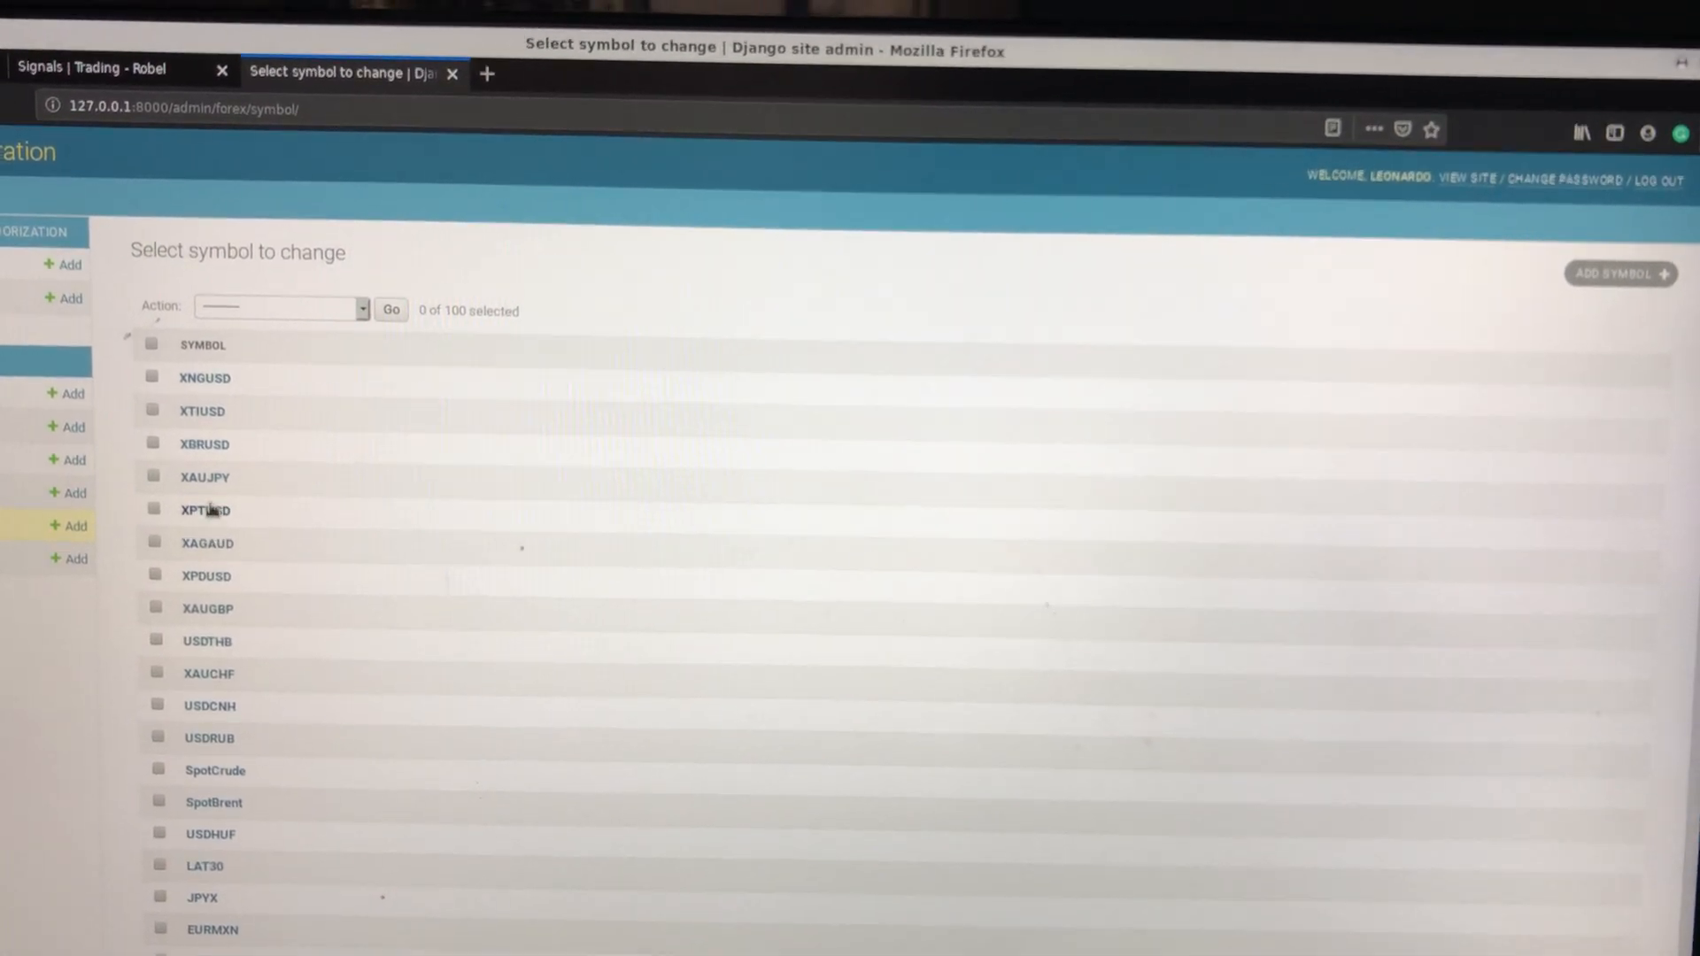
left_click(204, 510)
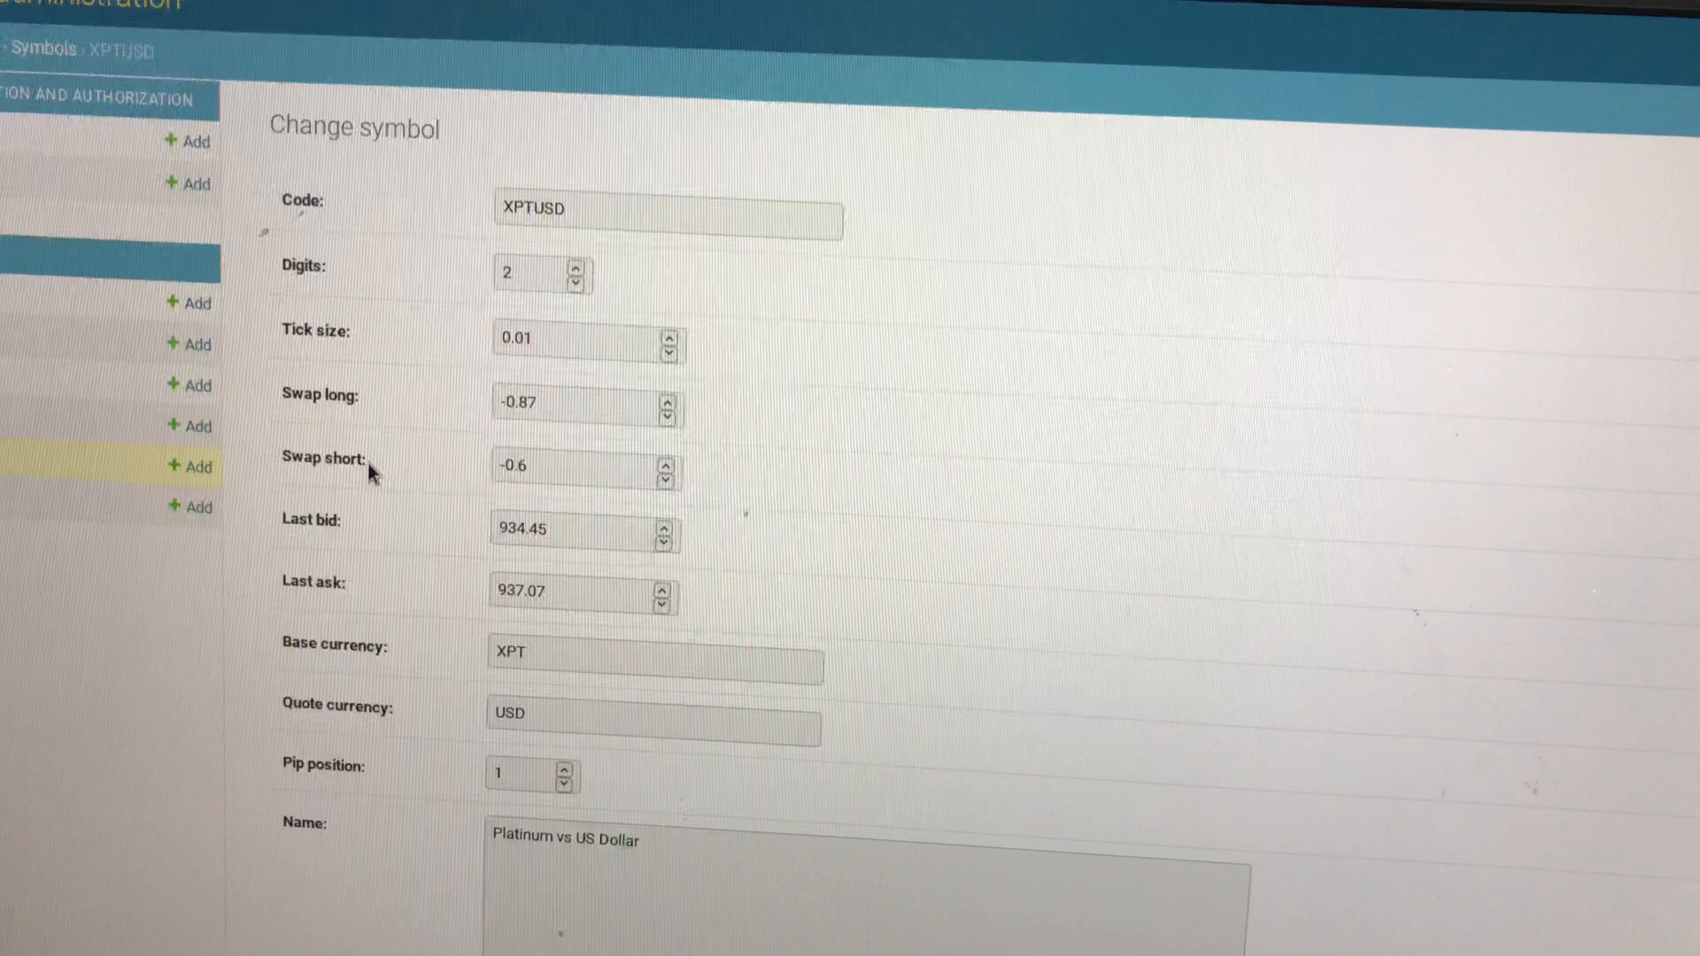
Step: View the 10:00 XNGUSD quote, then the 4 Hours timeframe record (h4, resample 4h, 4 samples)
scroll("up", 3)
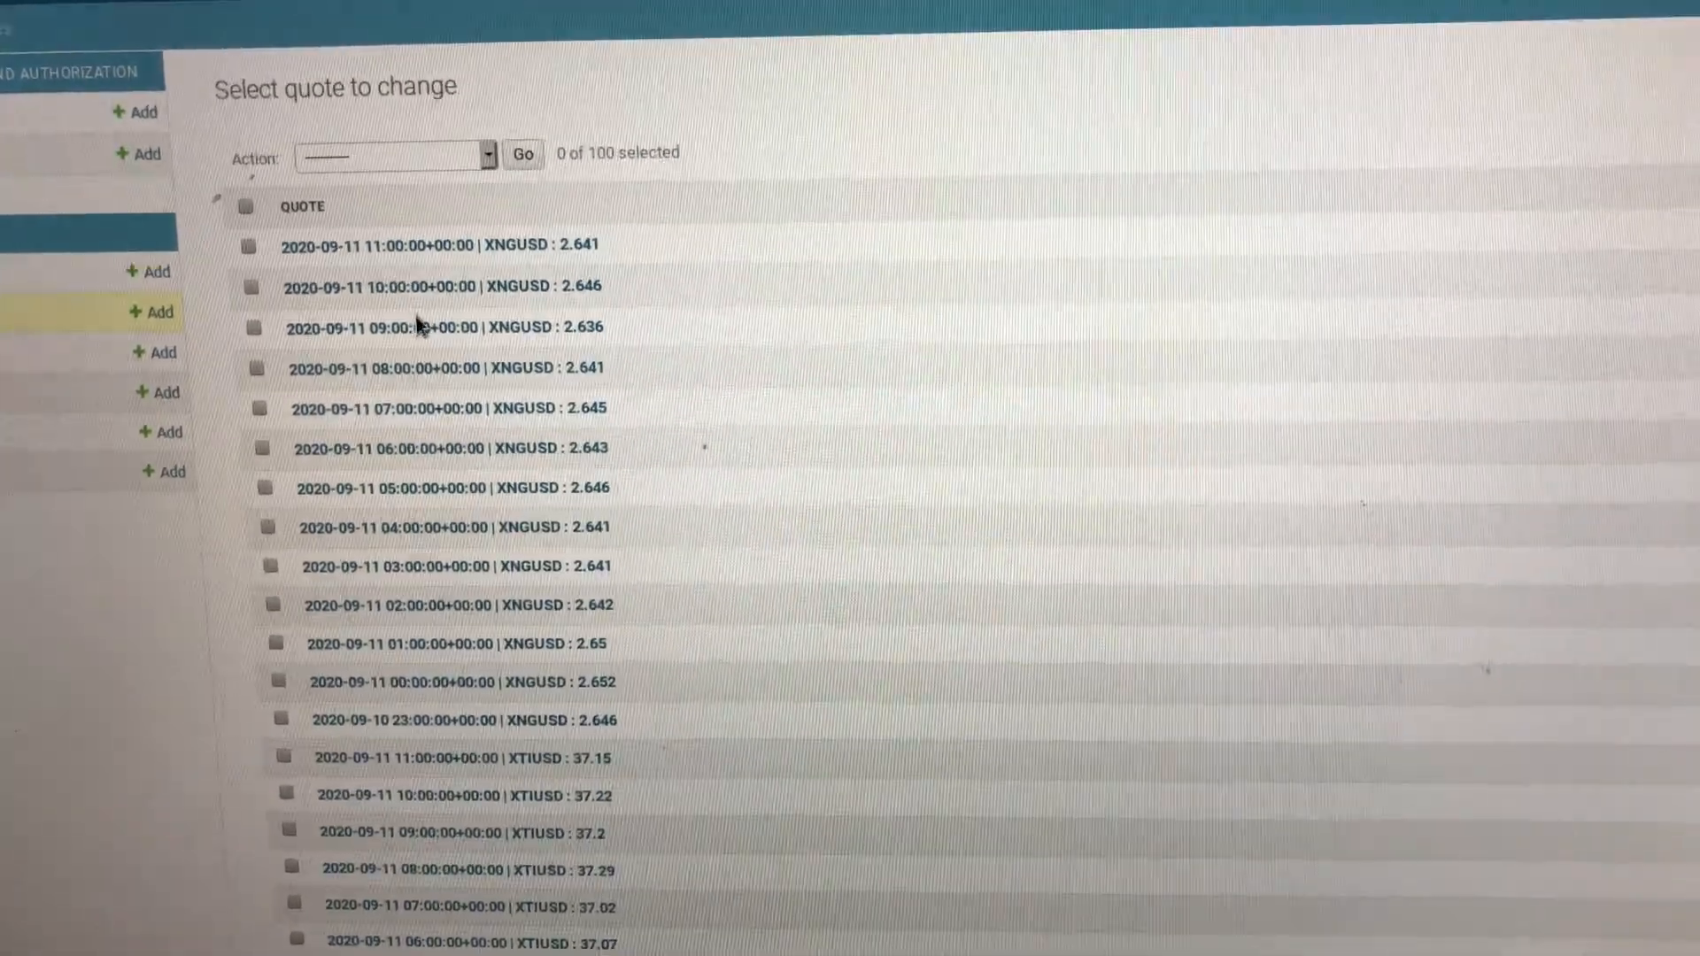
left_click(441, 287)
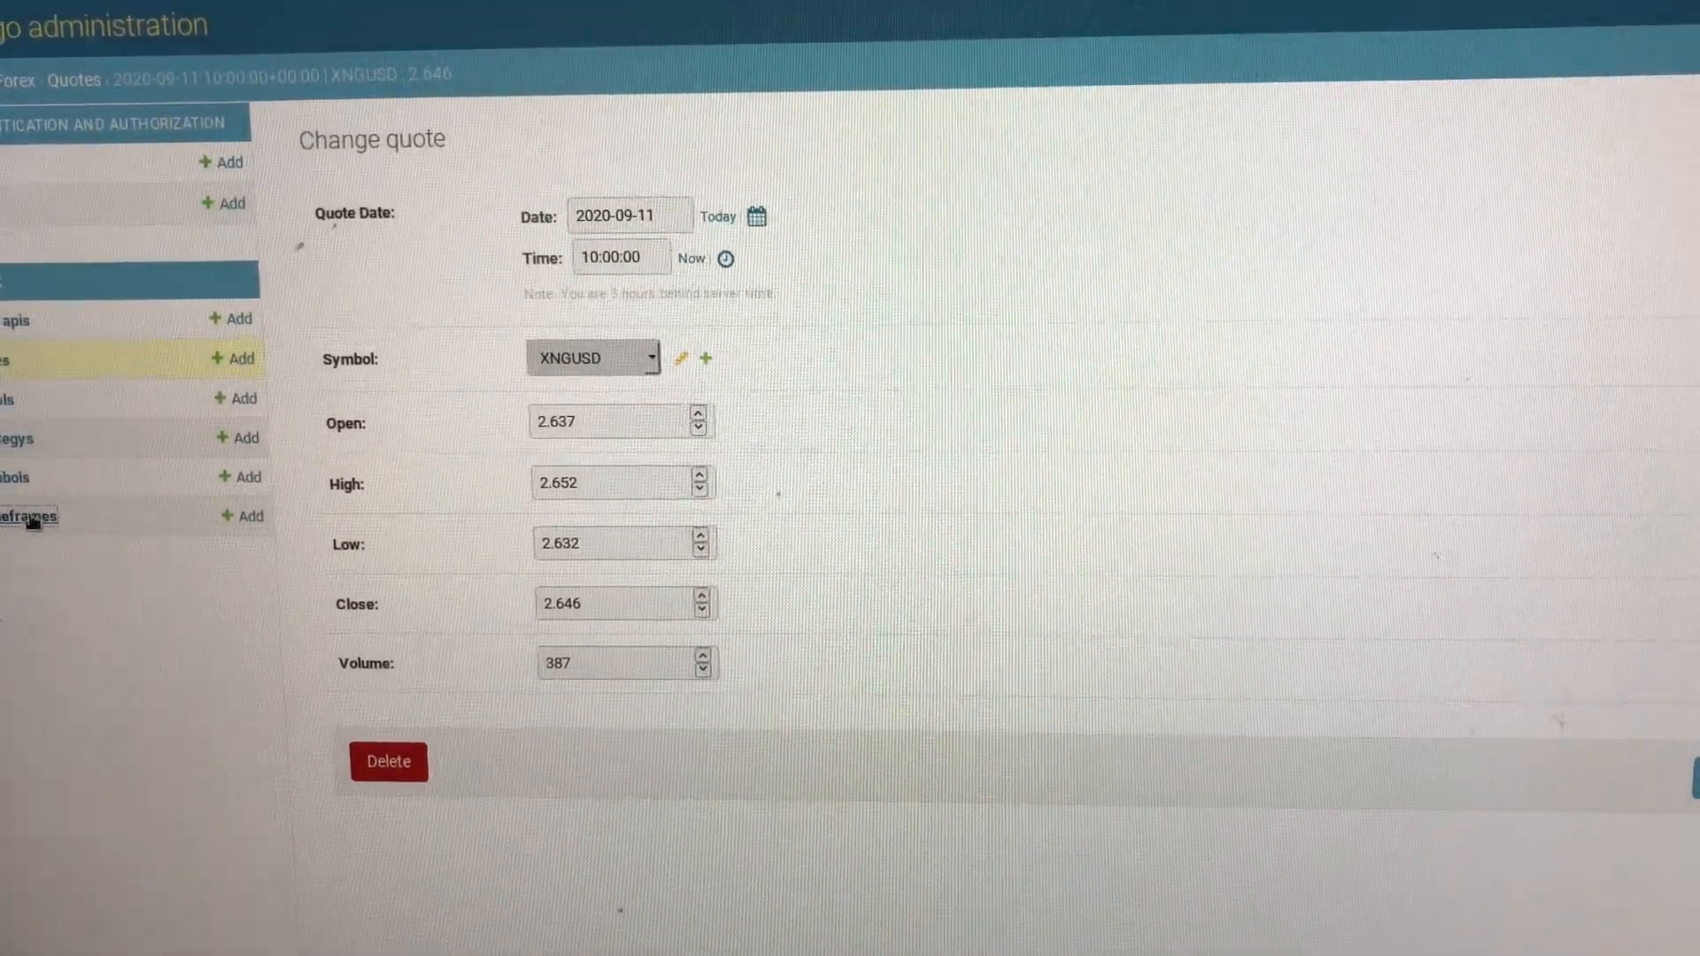
left_click(30, 515)
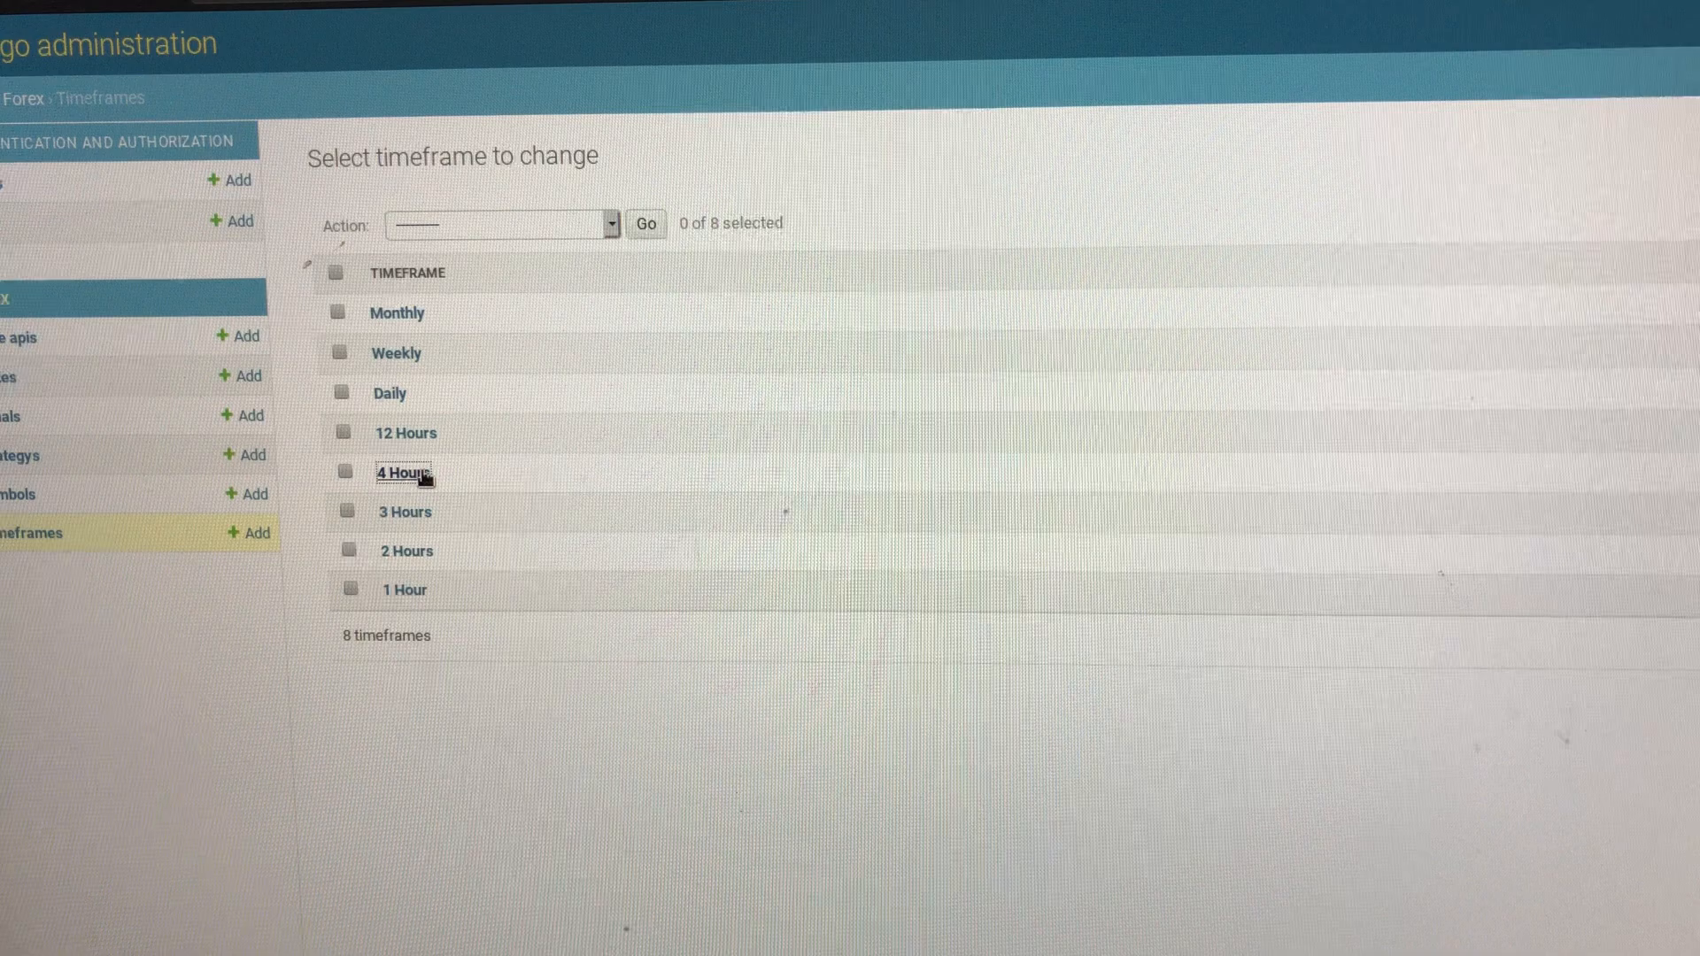
left_click(400, 473)
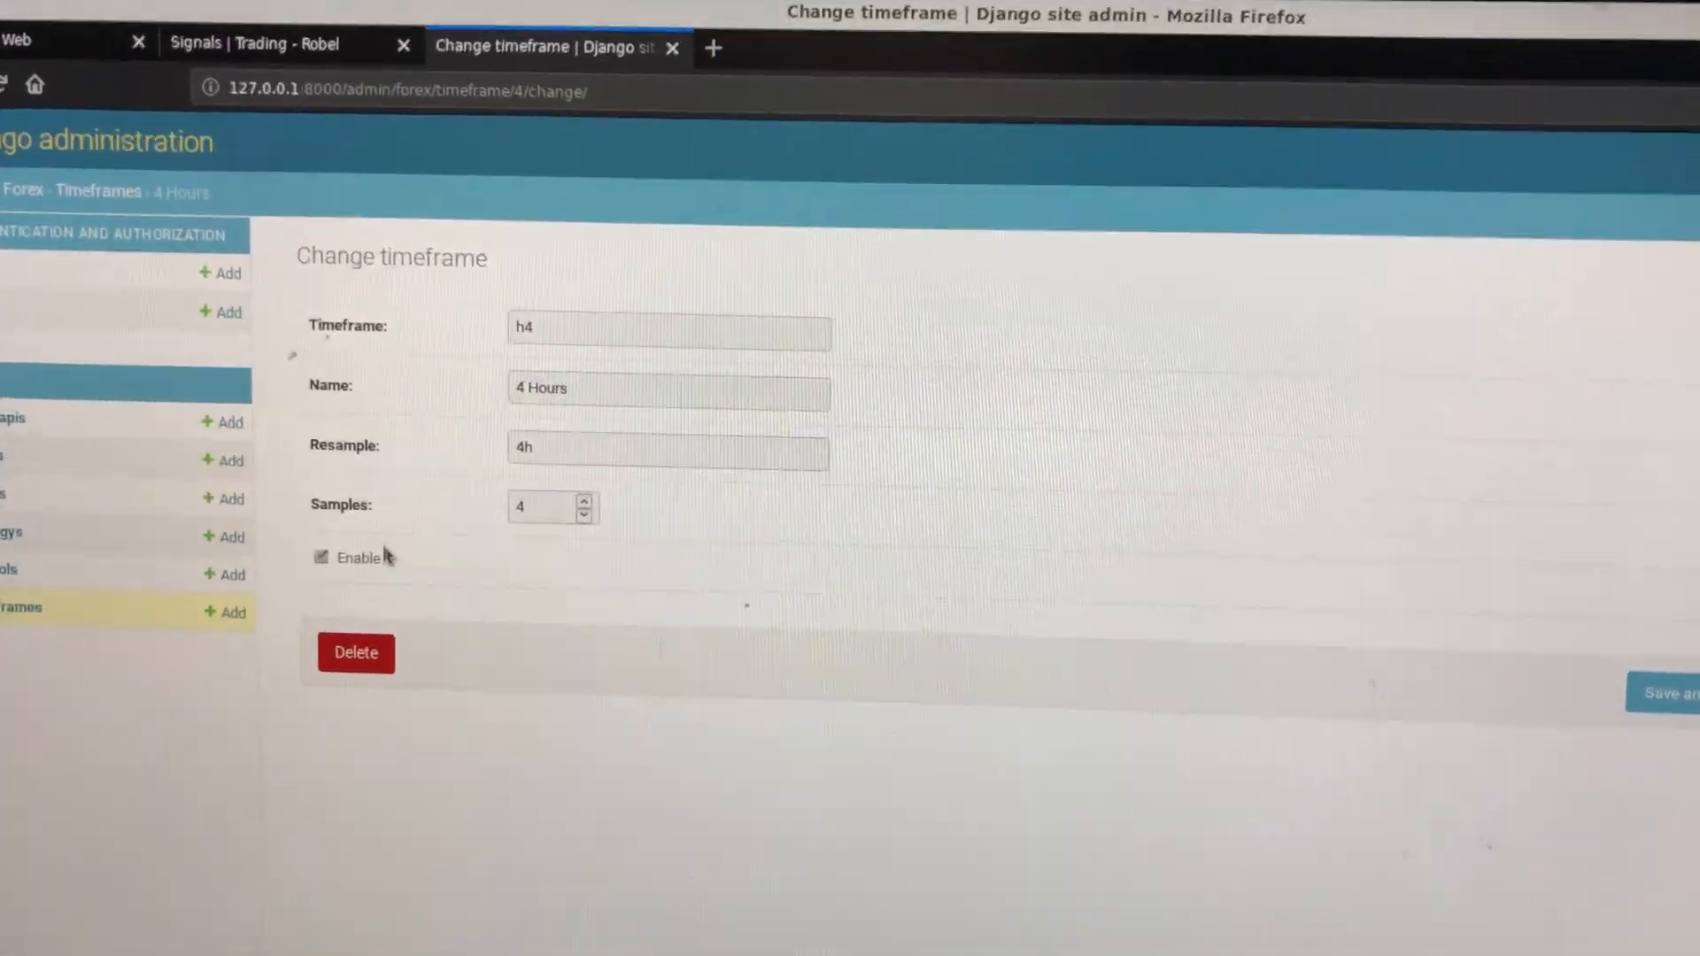